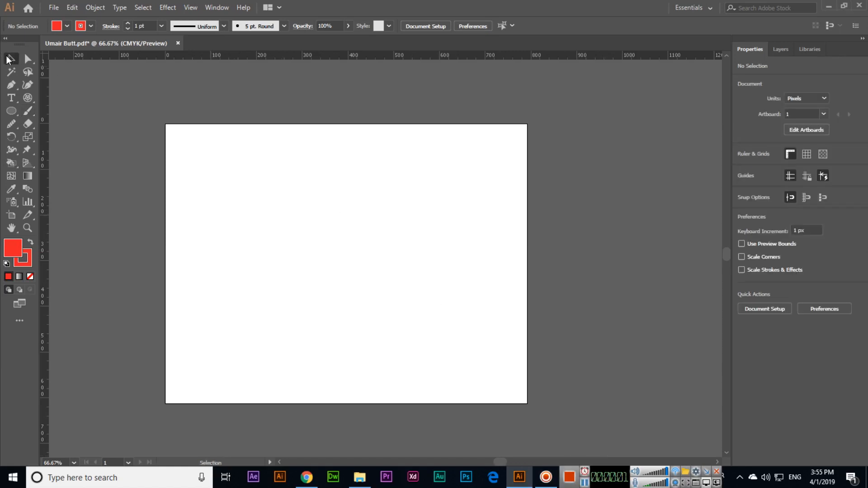
mouse_move(9, 58)
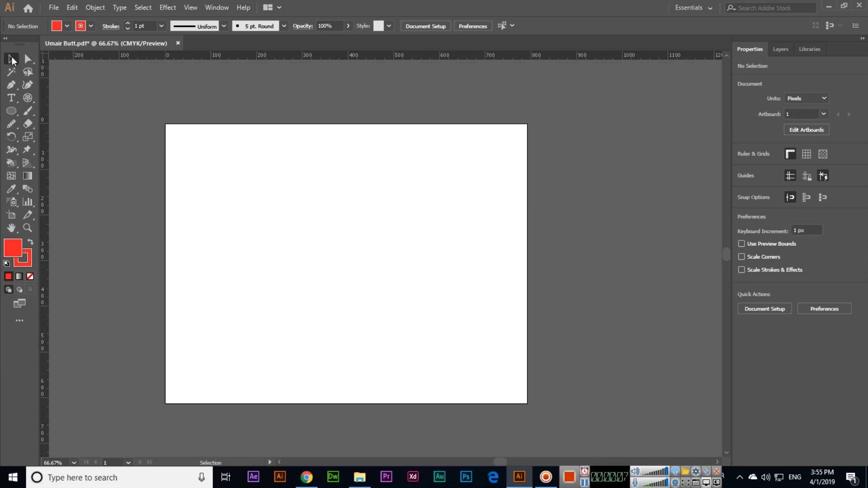
mouse_move(26, 60)
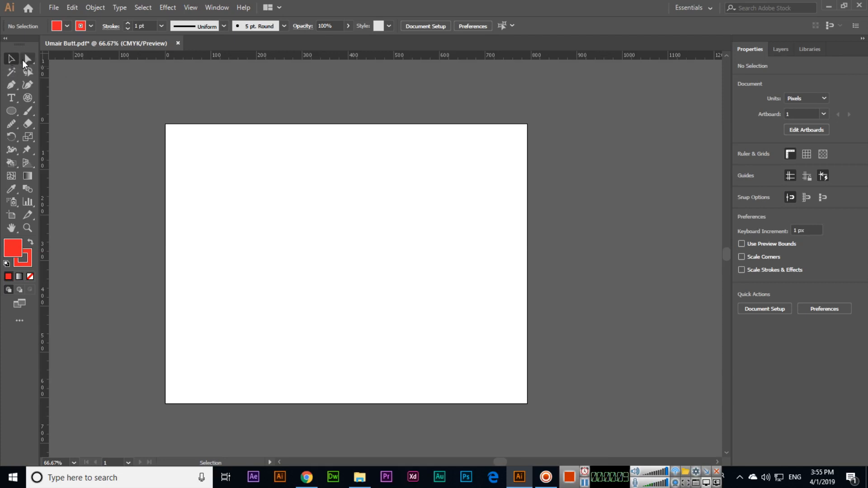
Step: Activate the Ellipse tool from the left toolbar
click(11, 111)
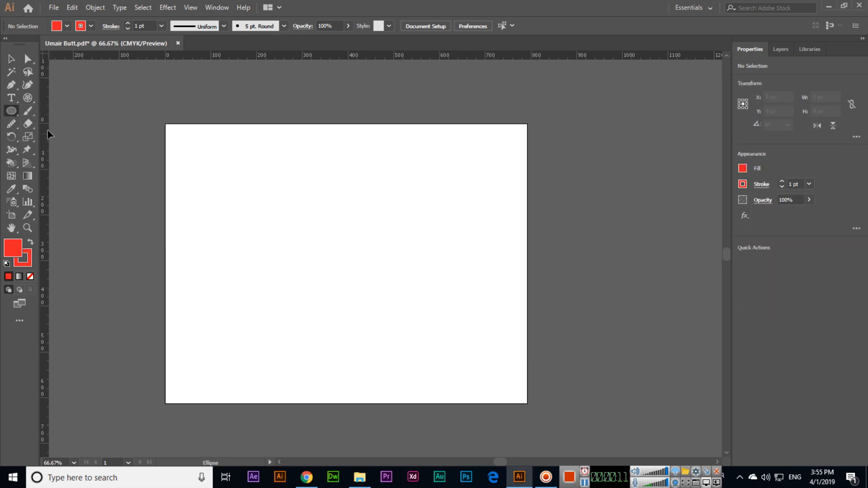
mouse_move(62, 169)
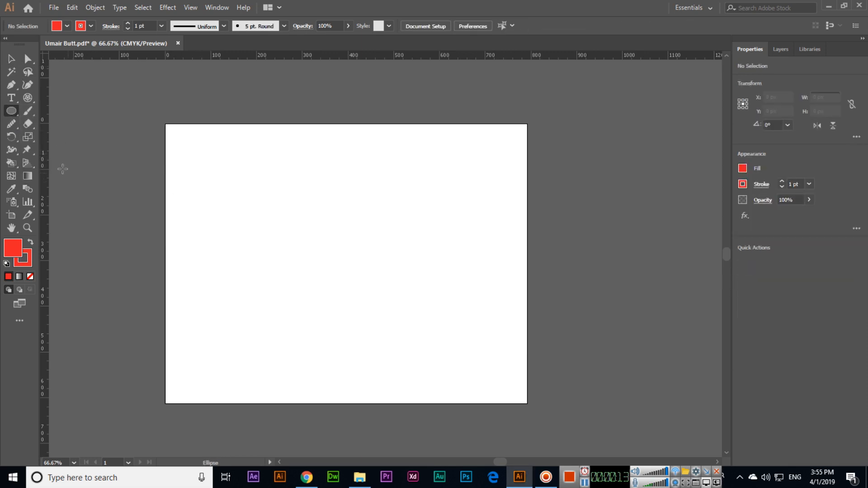
Step: Show the Layers panel via the Window menu and float it beside the artboard
click(217, 7)
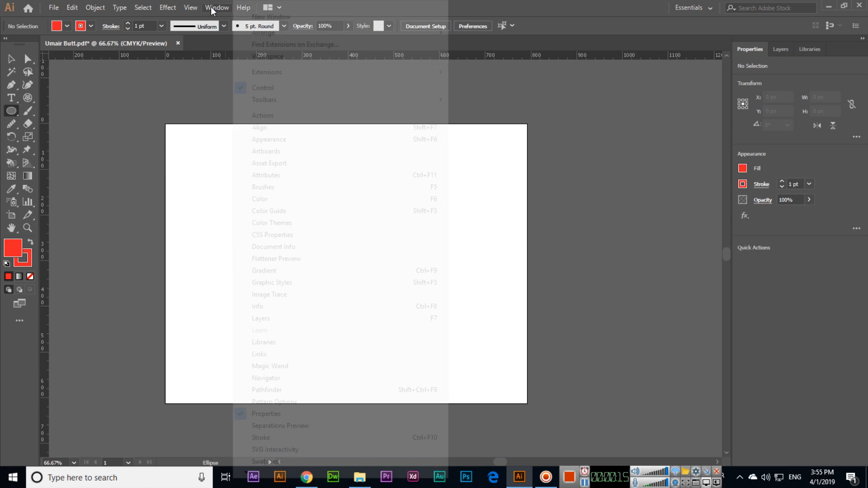
mouse_move(283, 319)
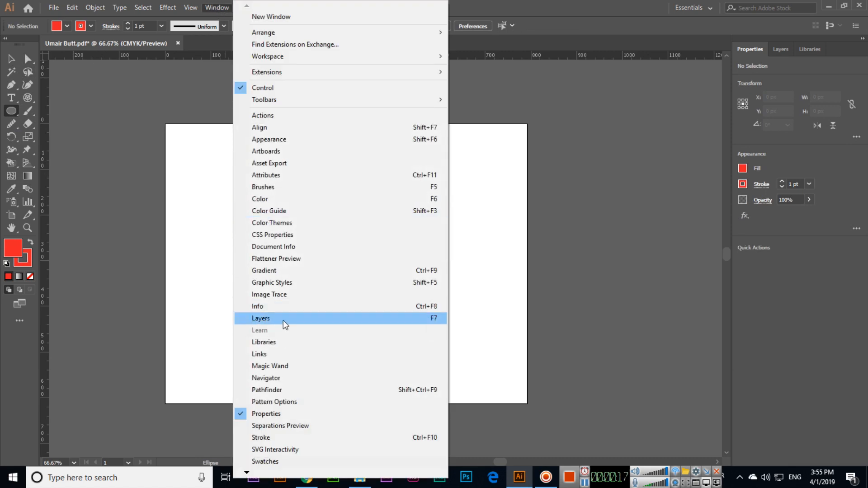
click(260, 318)
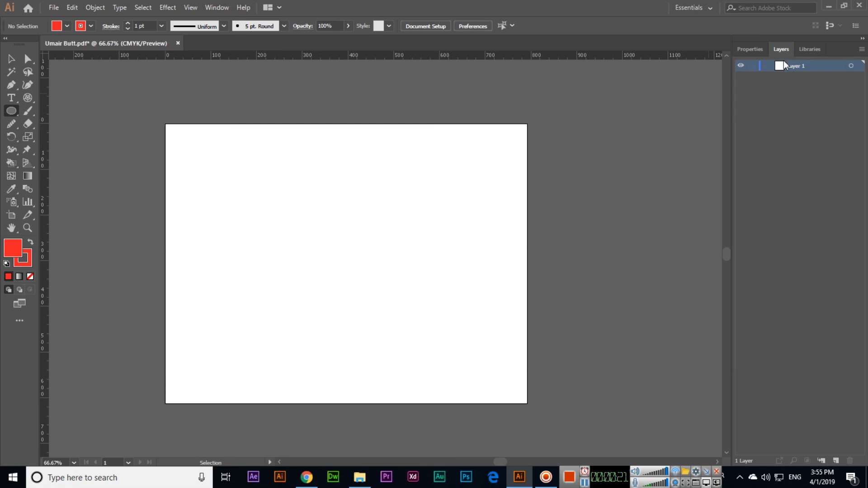
mouse_move(785, 52)
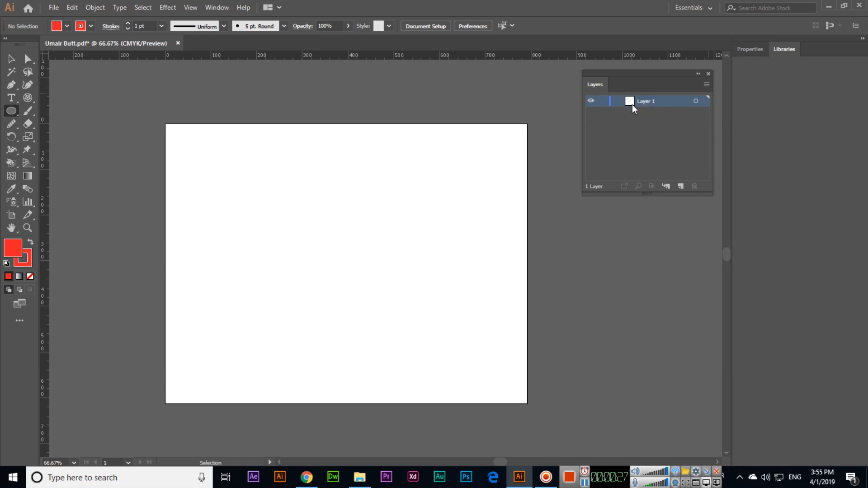
click(783, 49)
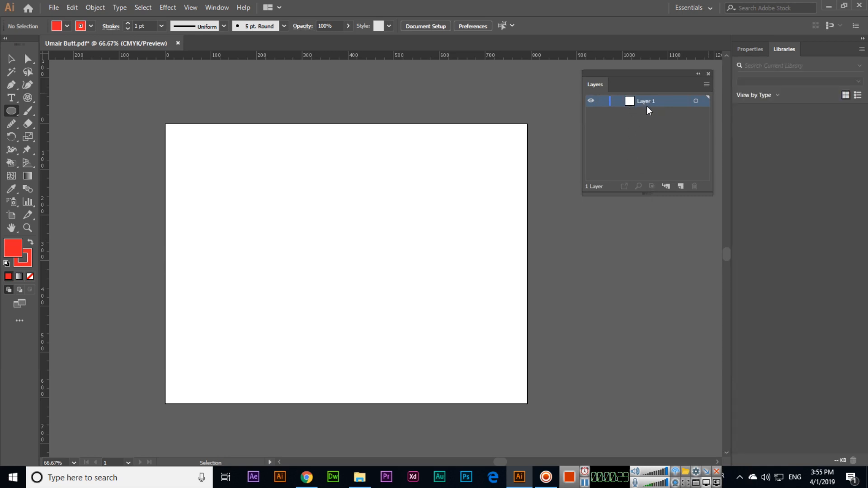
Step: Draw a red circle and expand Layer 1 to select its Ellipse entry
click(12, 111)
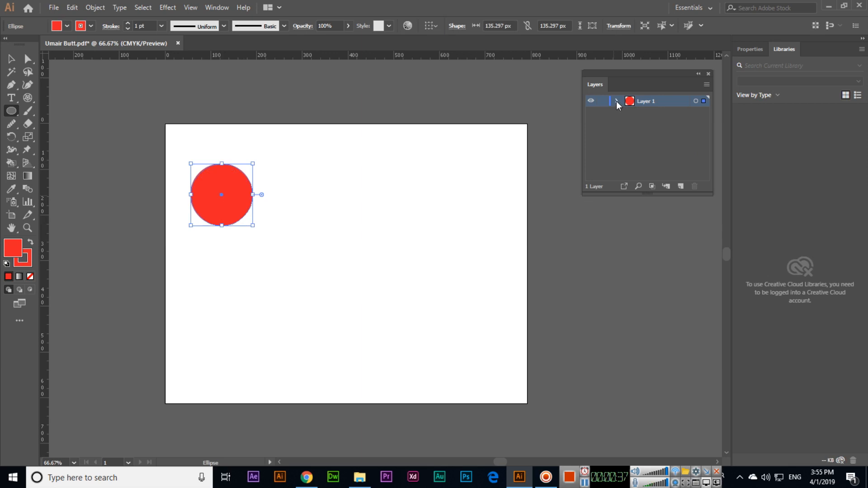
click(617, 100)
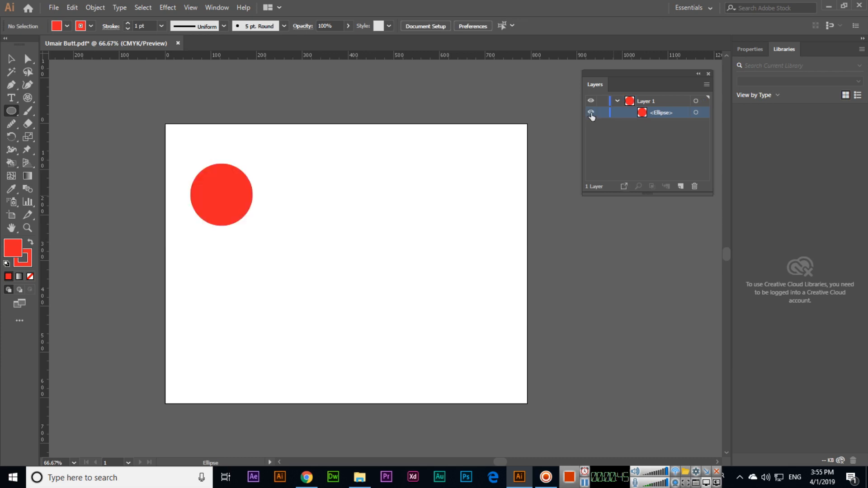
mouse_move(696, 112)
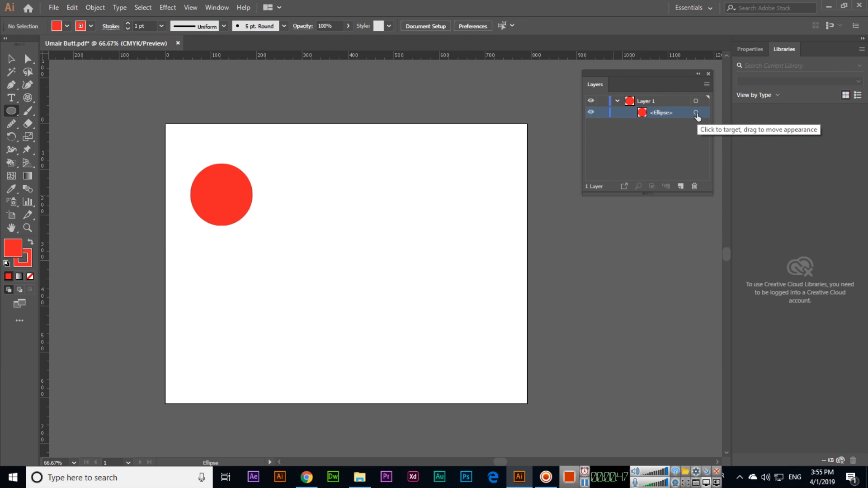
click(696, 112)
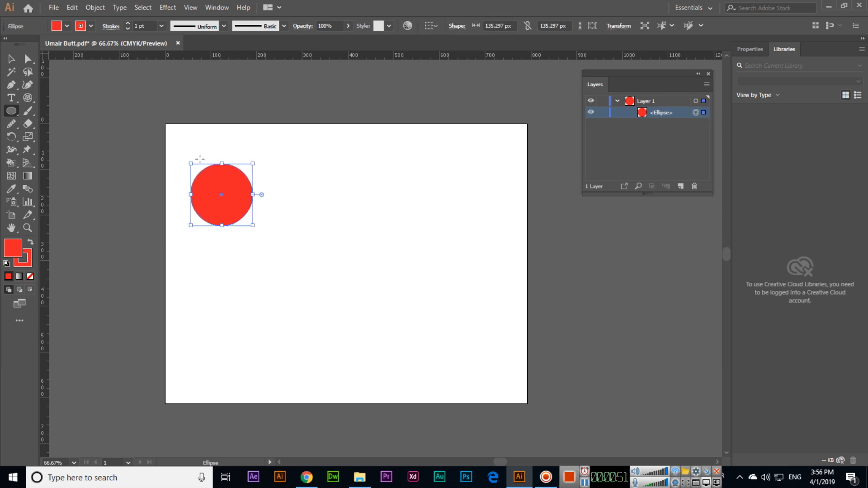
mouse_move(694, 117)
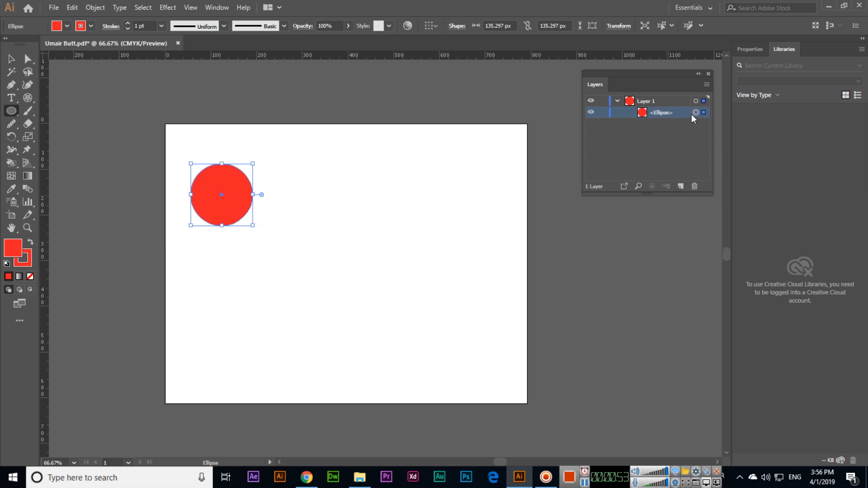
mouse_move(686, 120)
text(Adobe Illus)
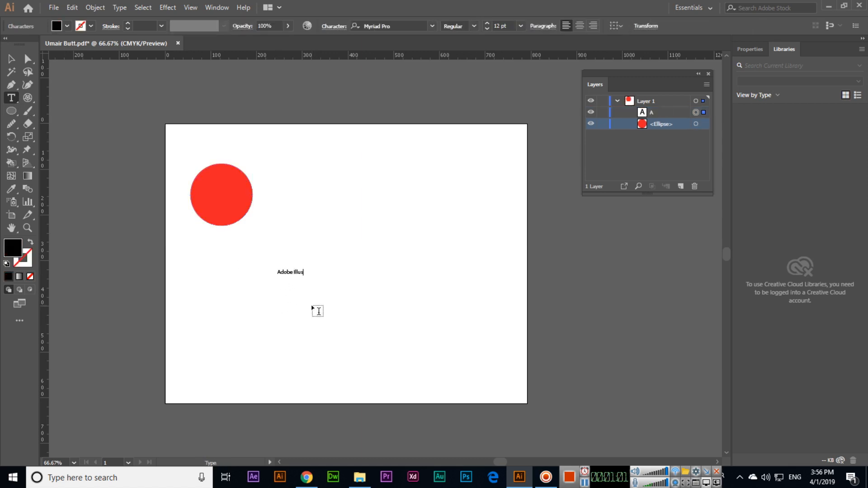
Step: Type 'Adobe Illustrator CC 2019' on the artboard and widen the Layers panel to read it
text(trator CC 2019)
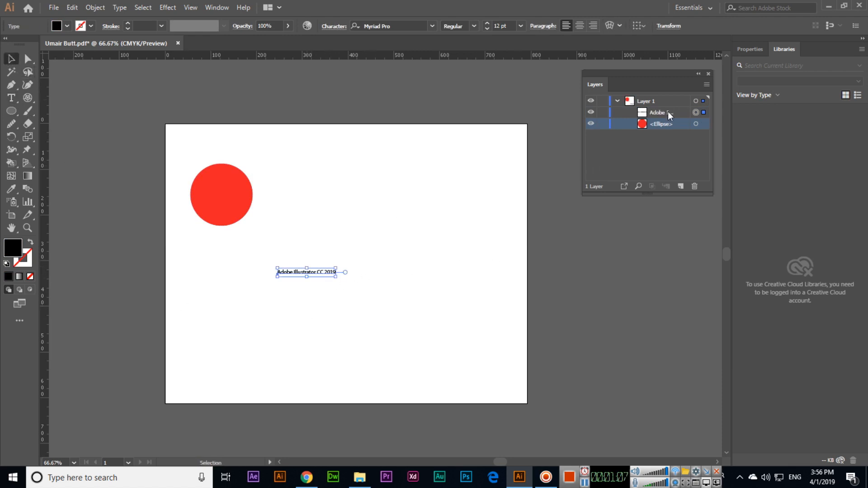
click(657, 112)
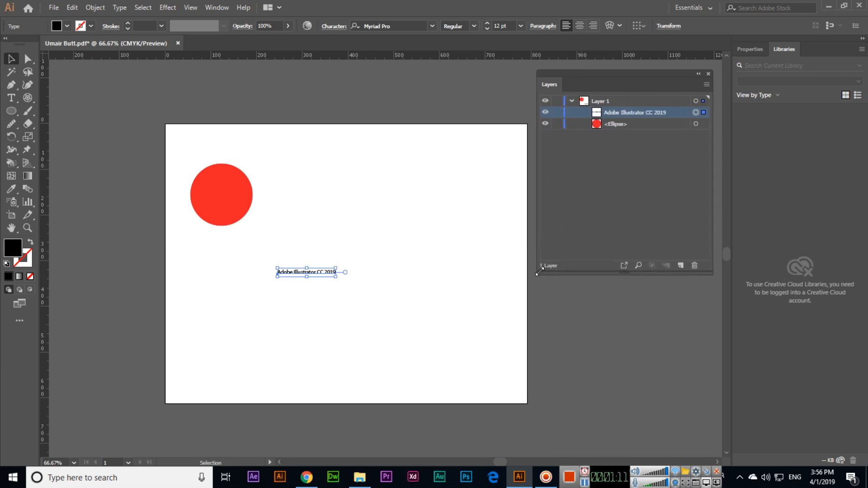
mouse_move(642, 119)
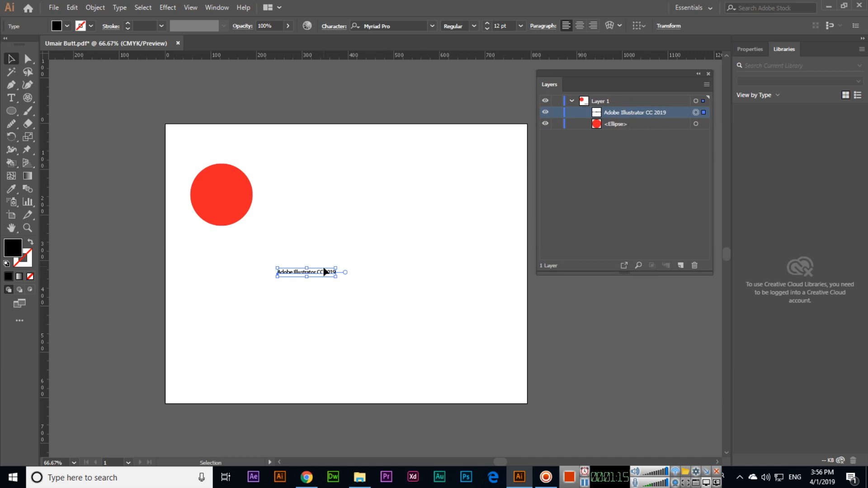
click(10, 111)
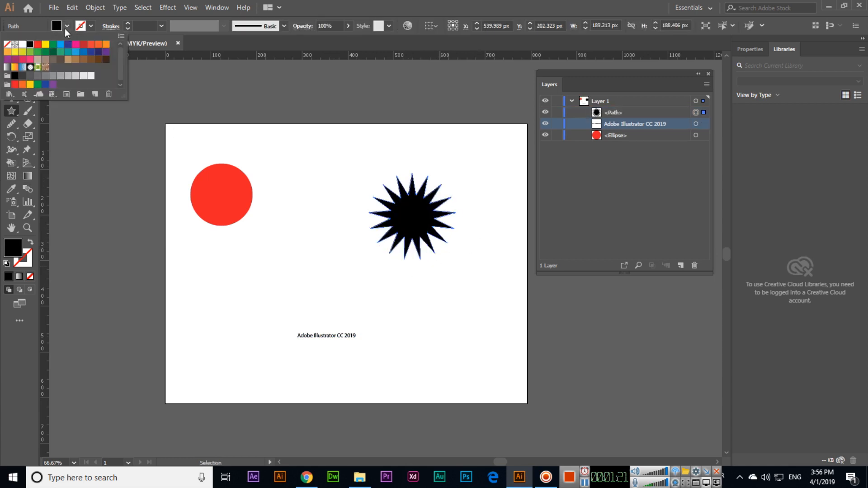
Step: Draw a starburst on the right and fill it yellow
click(412, 216)
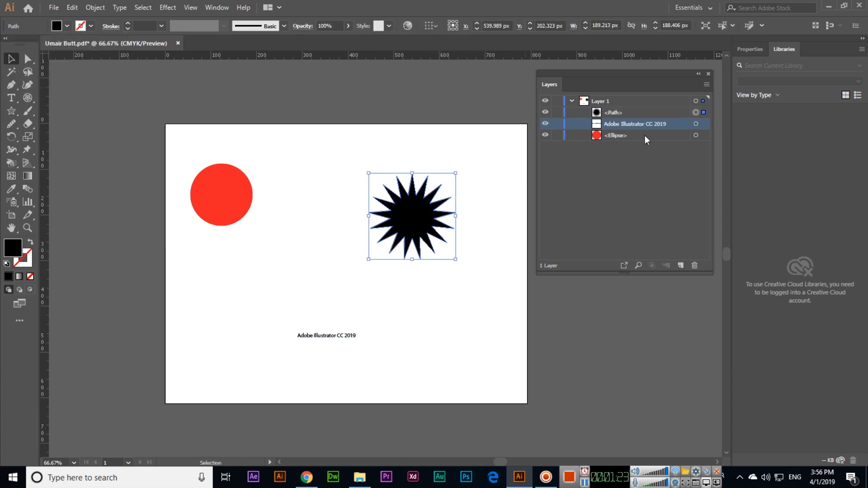
click(613, 112)
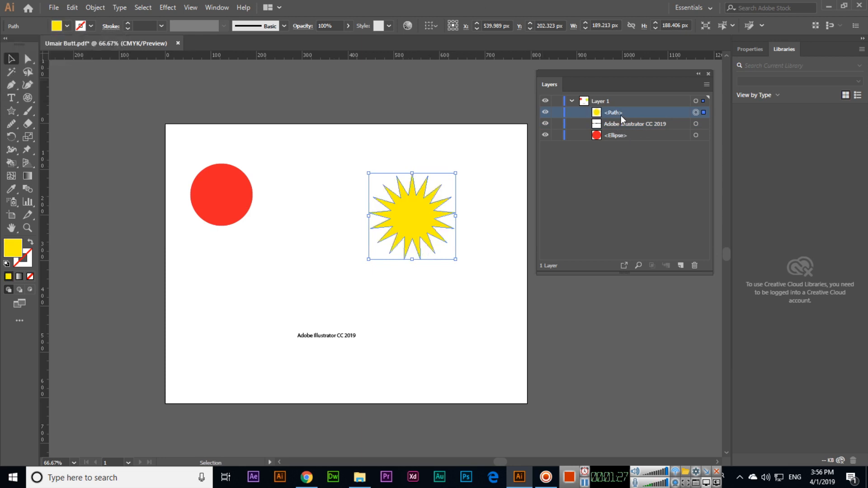
mouse_move(598, 117)
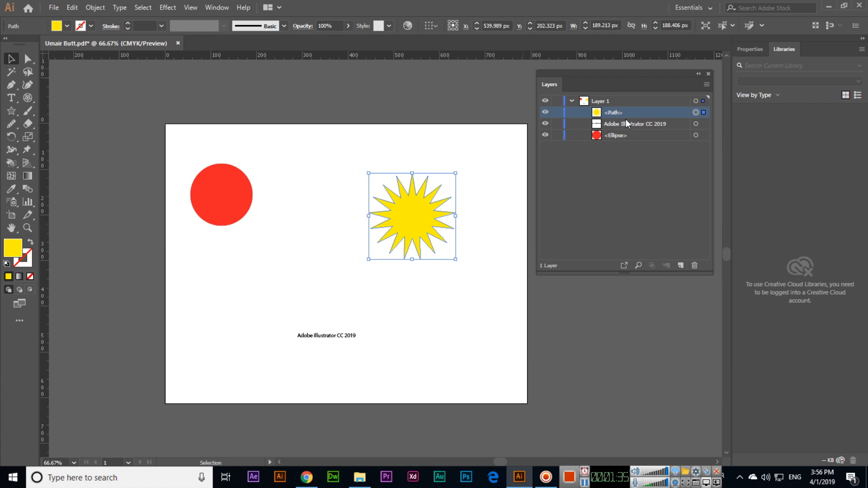
mouse_move(656, 130)
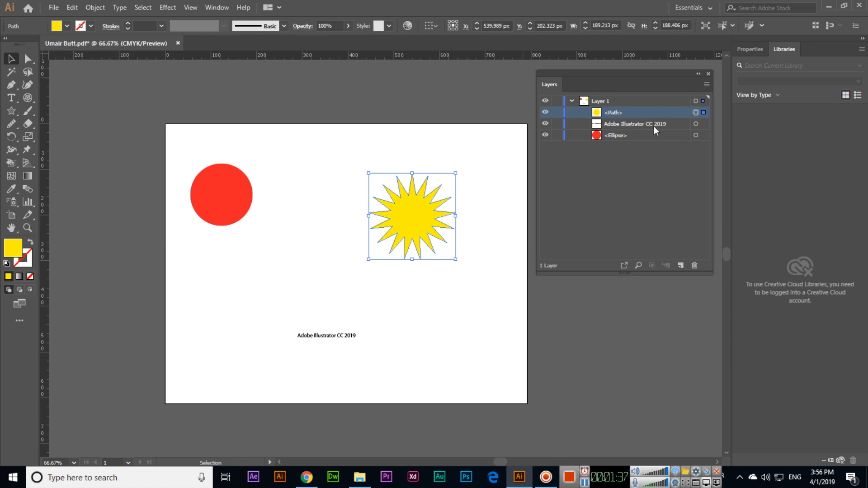
Step: Create a new Layer 2 above Layer 1 from the Layers panel menu
click(706, 84)
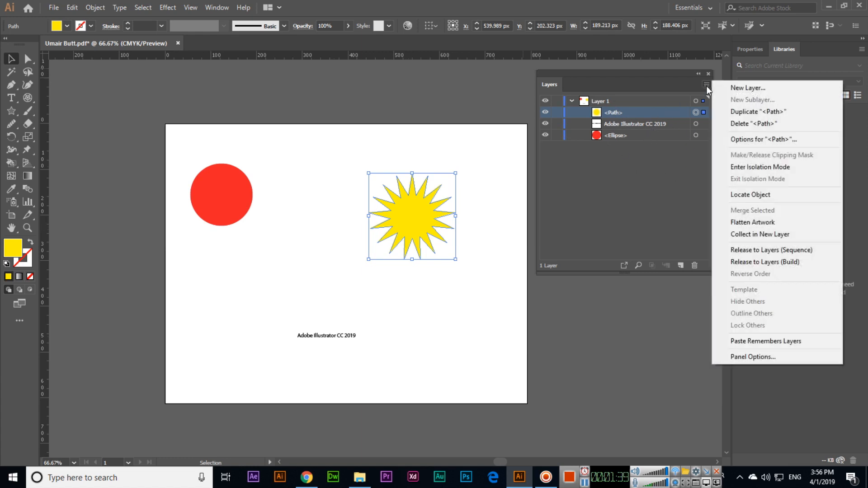
click(748, 87)
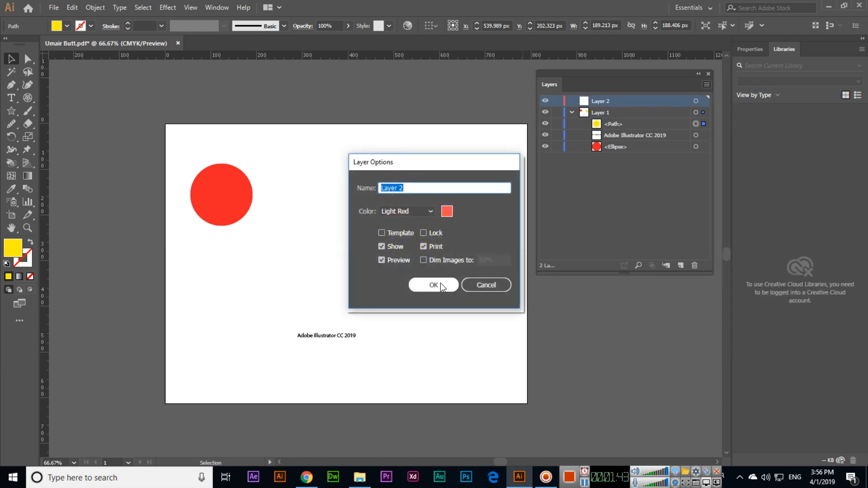
click(433, 284)
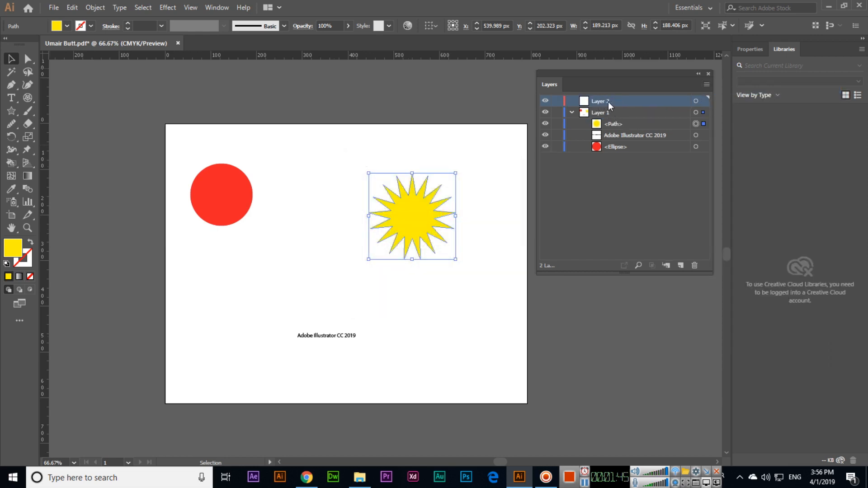
Step: Delete the empty Layer 2 with the trash icon
click(695, 265)
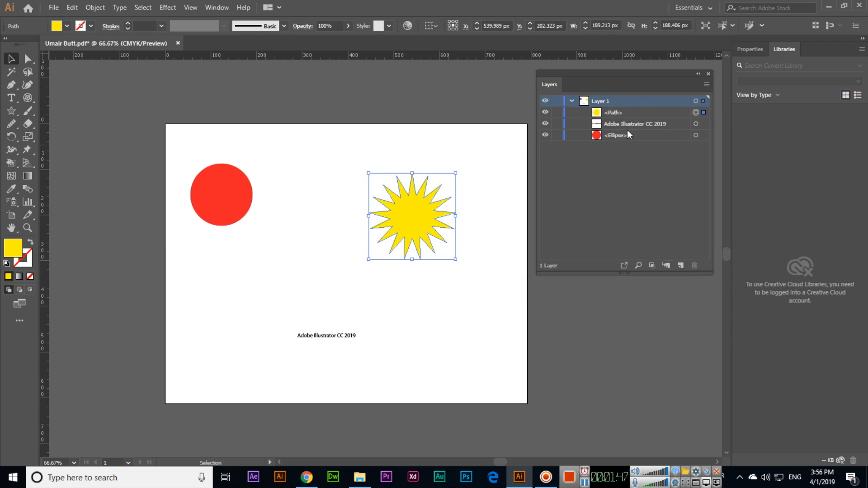
click(695, 266)
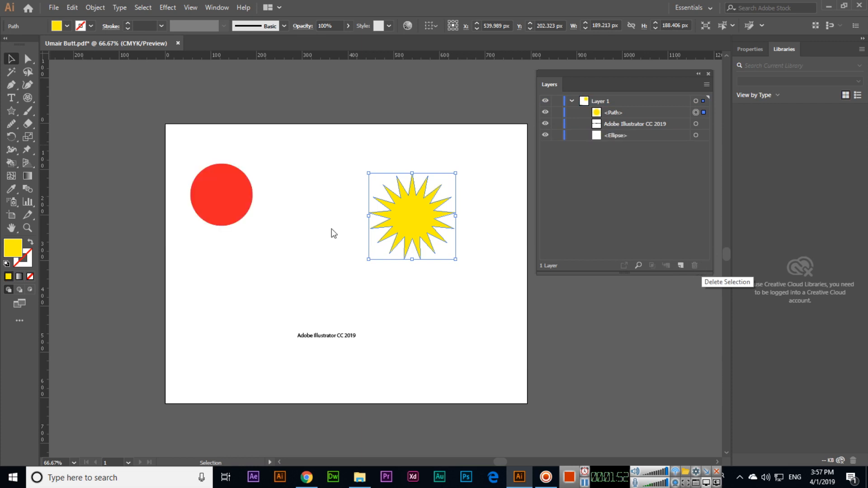
Step: Select the circle, star and text in turn under Layer 1, then deselect everything
click(221, 195)
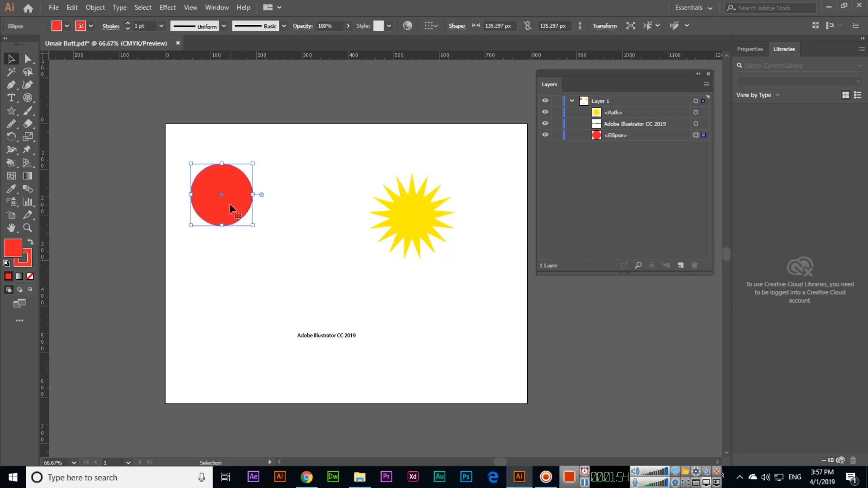
click(613, 112)
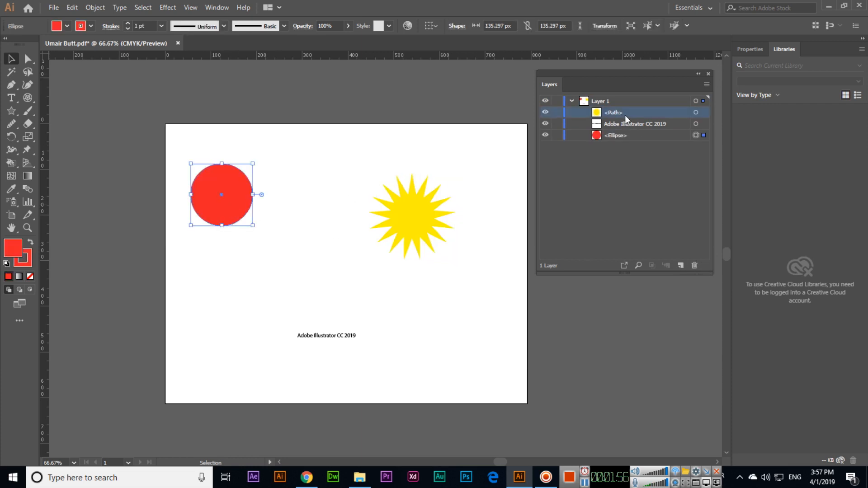
click(703, 112)
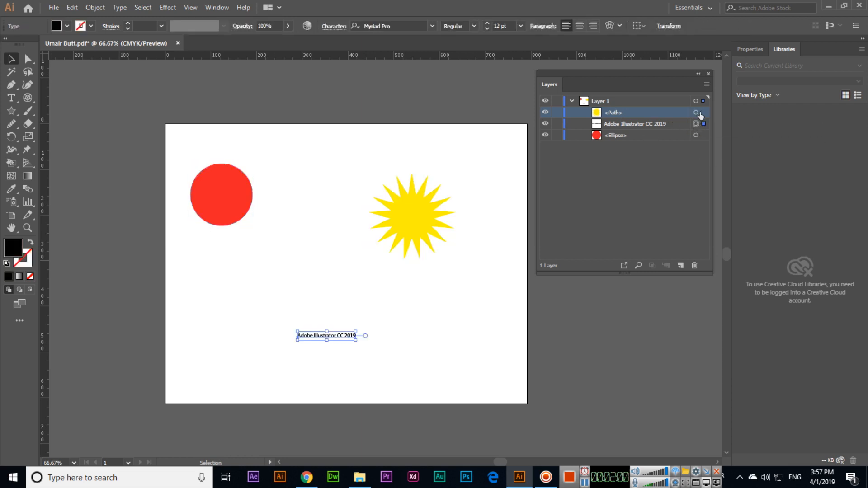
click(696, 124)
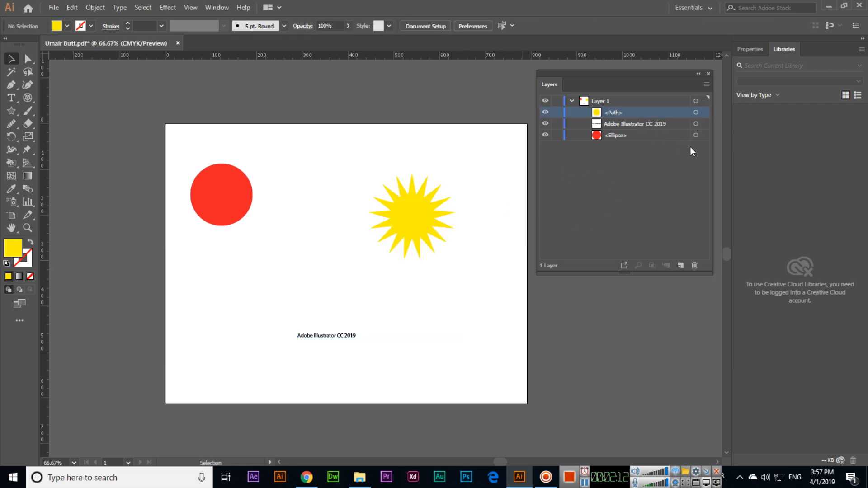
Step: Select the circle and star and group them via Object > Group
click(696, 112)
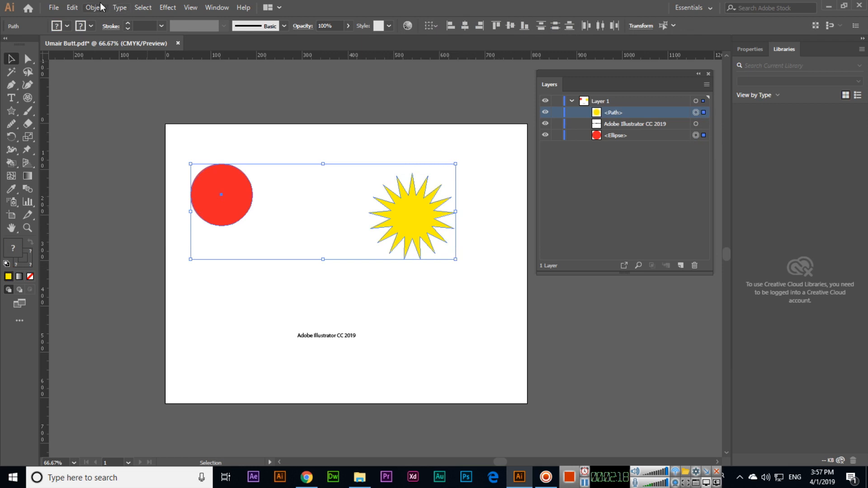
click(94, 8)
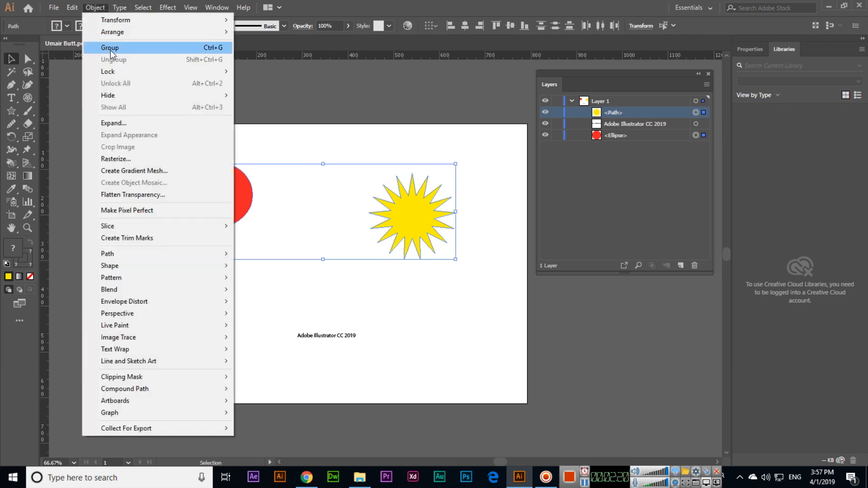
click(109, 48)
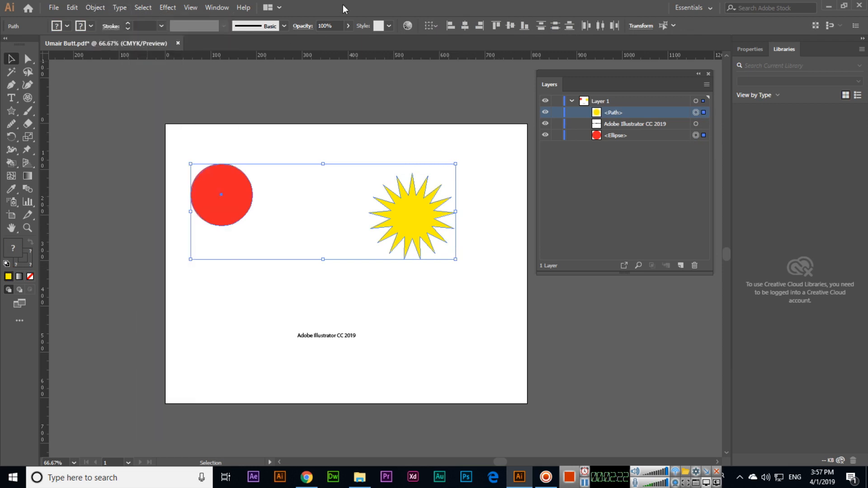
click(411, 221)
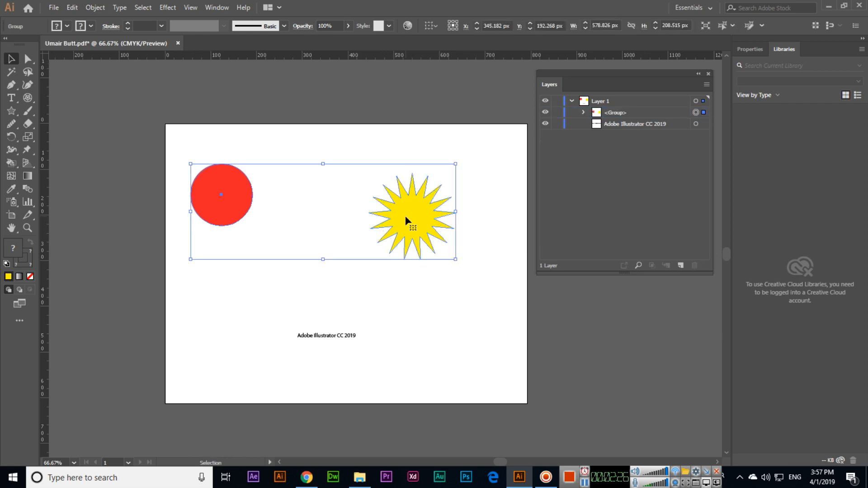
Step: Expand the <Group> entry under Layer 1 to show the circle and star inside it
click(600, 100)
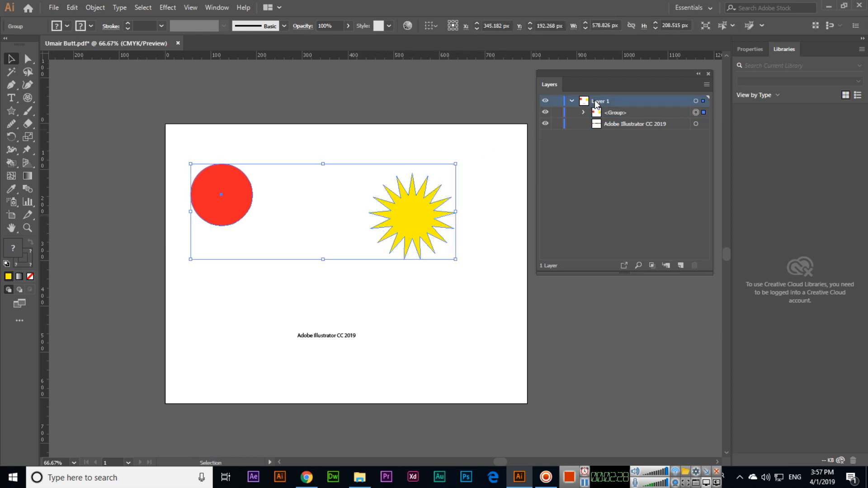
click(615, 112)
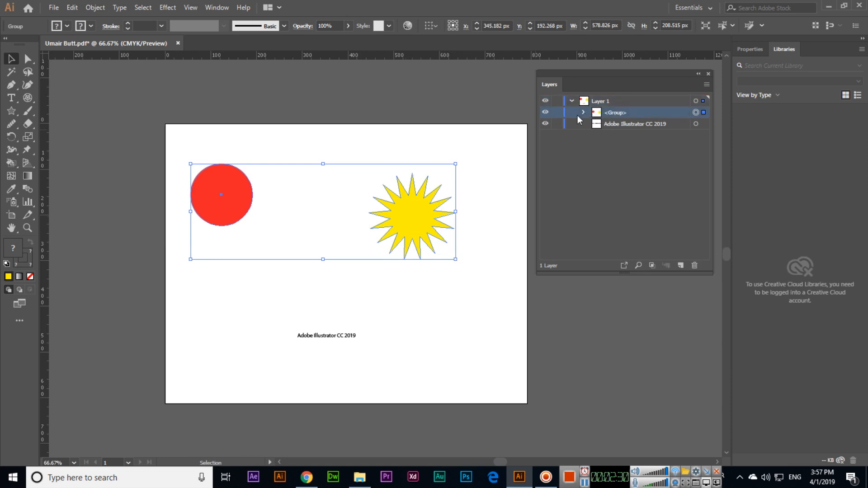
click(583, 112)
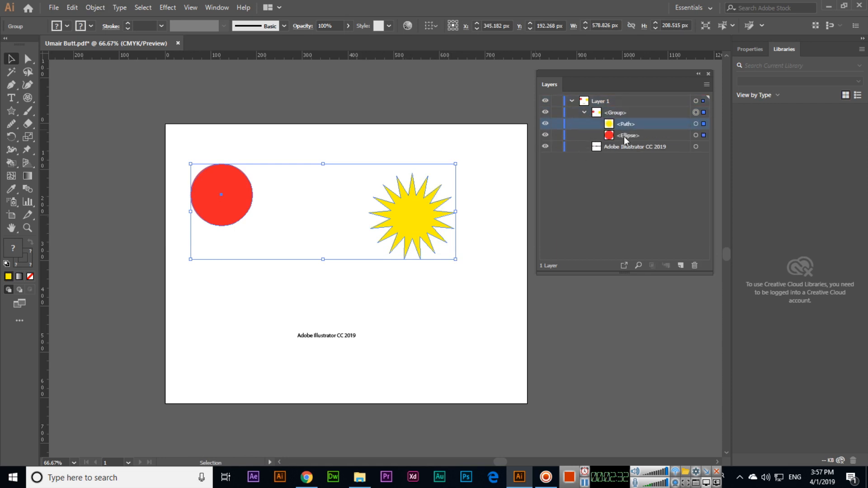
click(628, 135)
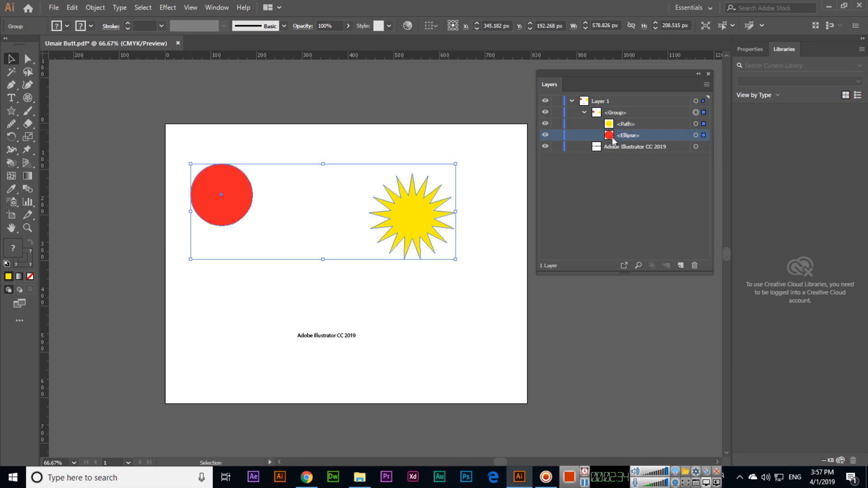
click(613, 112)
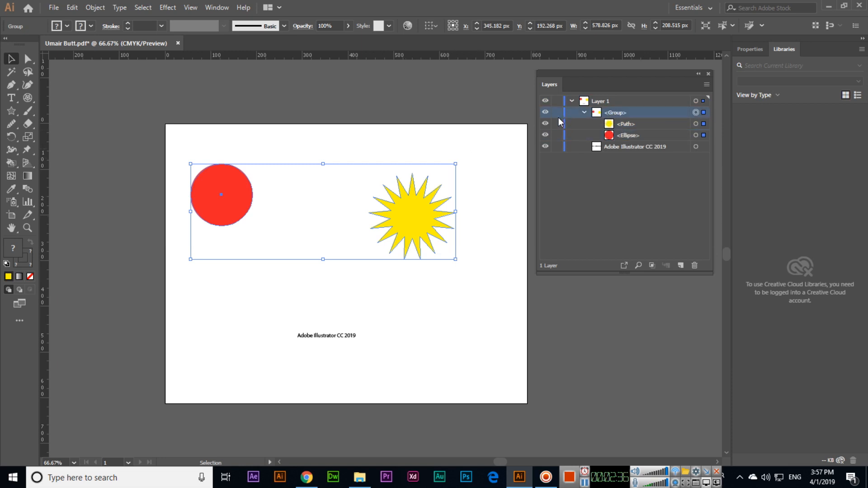
click(545, 112)
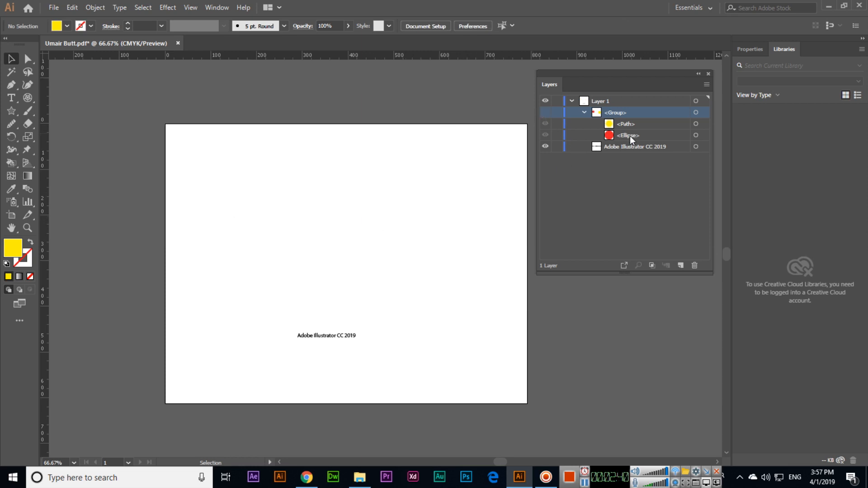
click(545, 123)
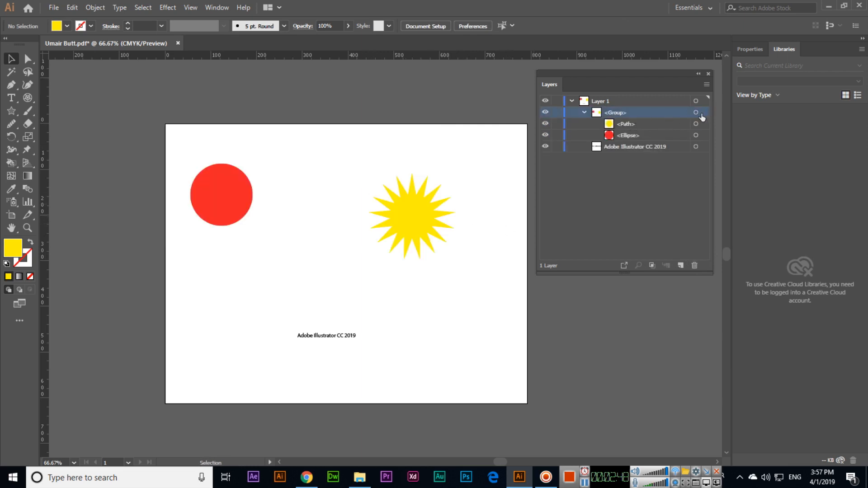
click(695, 112)
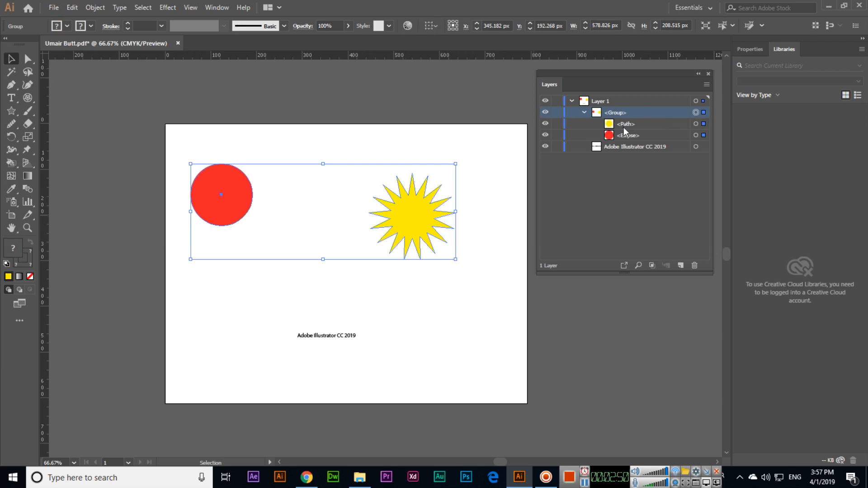
click(583, 112)
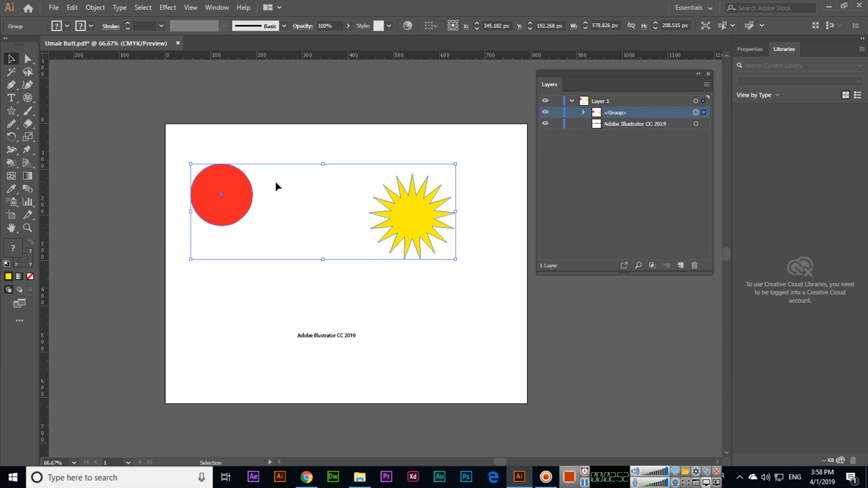
mouse_move(500, 302)
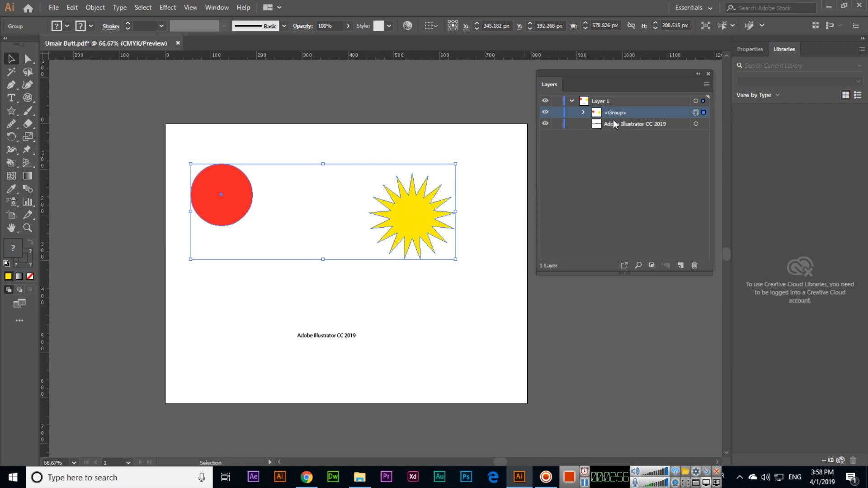
Step: Ungroup the circle and star via Object > Ungroup
click(95, 7)
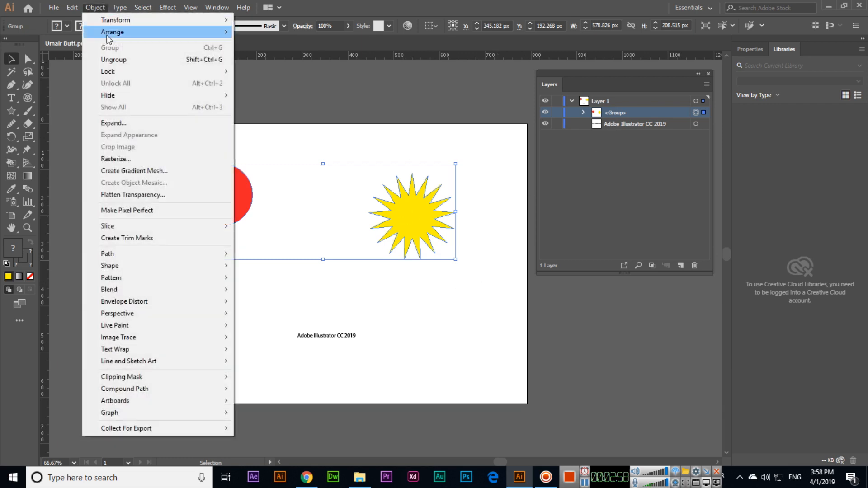
mouse_move(114, 59)
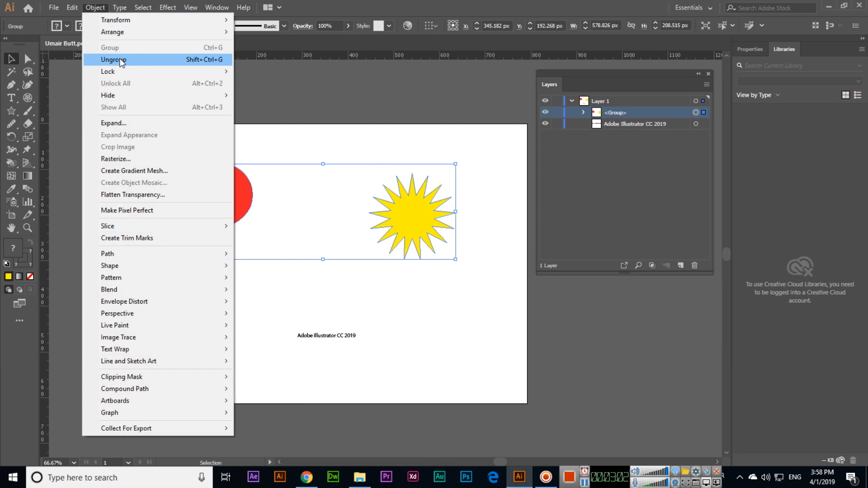
click(113, 60)
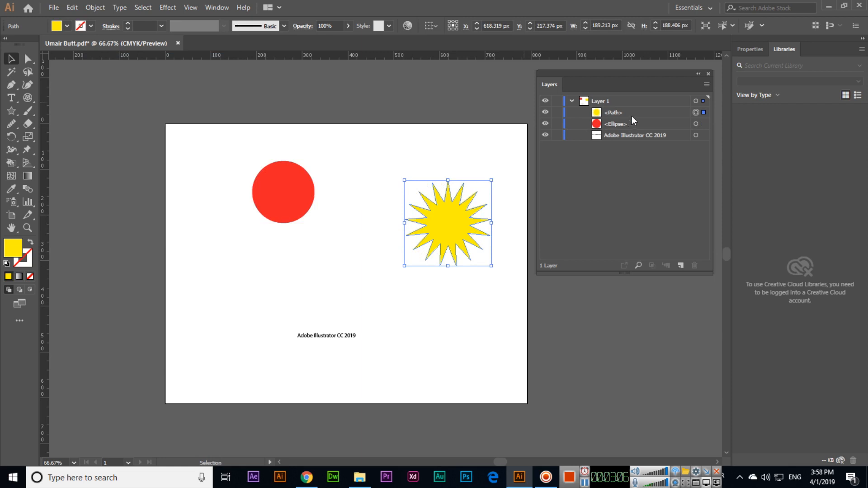
mouse_move(613, 113)
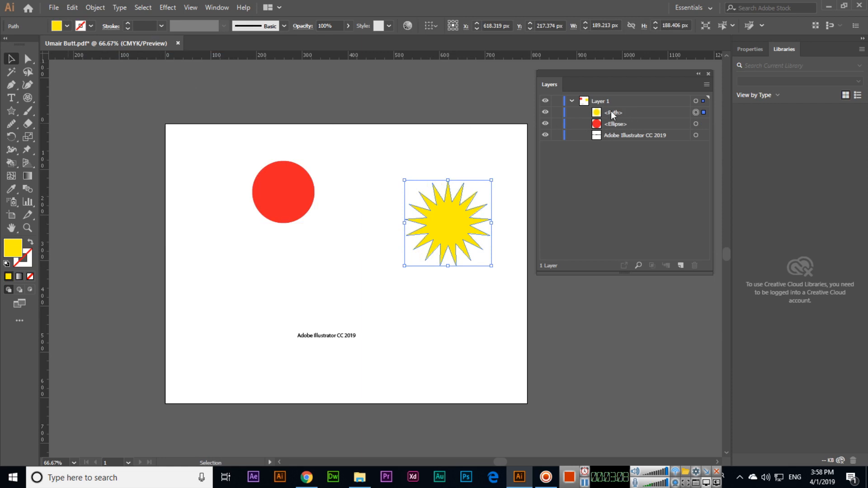
click(94, 7)
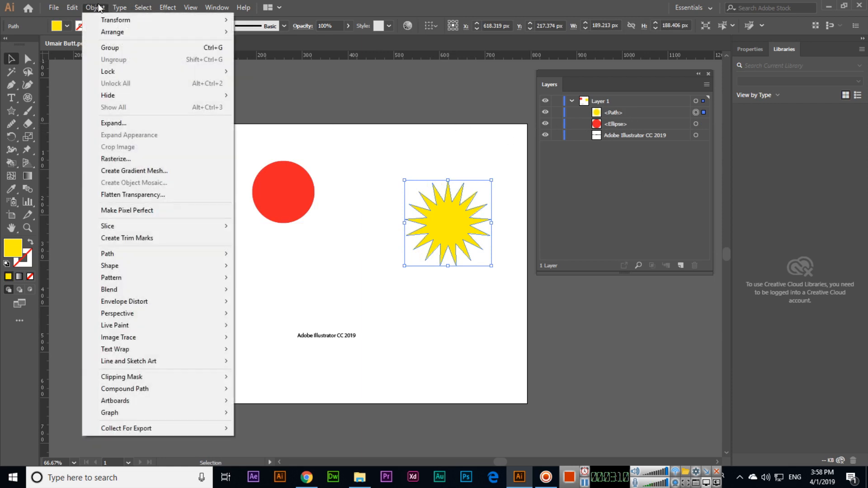